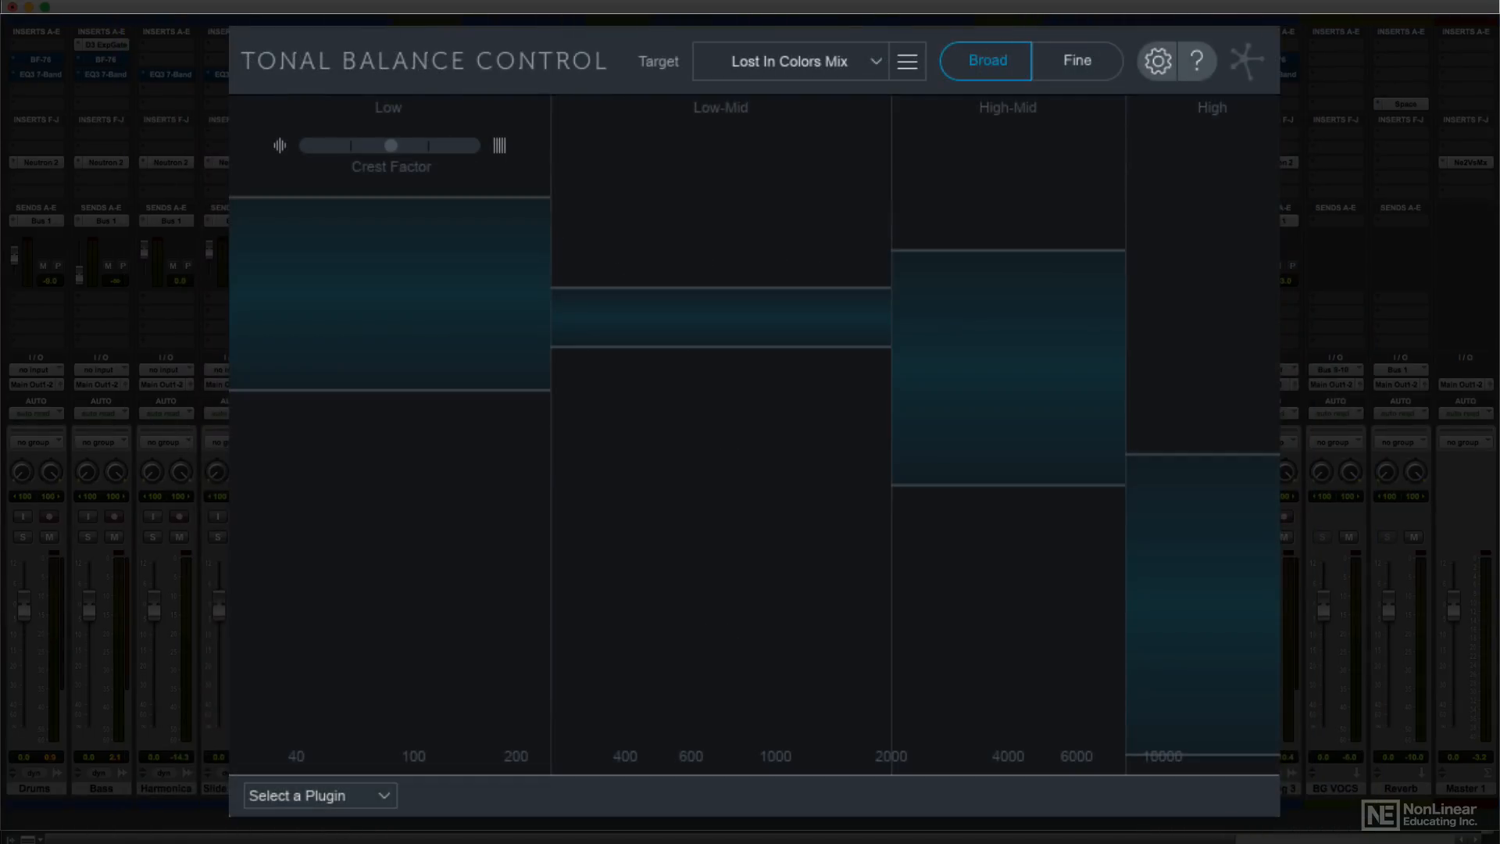
# - Nudge the Crest Factor, toggle Fine then Broad view, and open the track list
pyautogui.moveTo(390, 145); pyautogui.dragTo(413, 145)
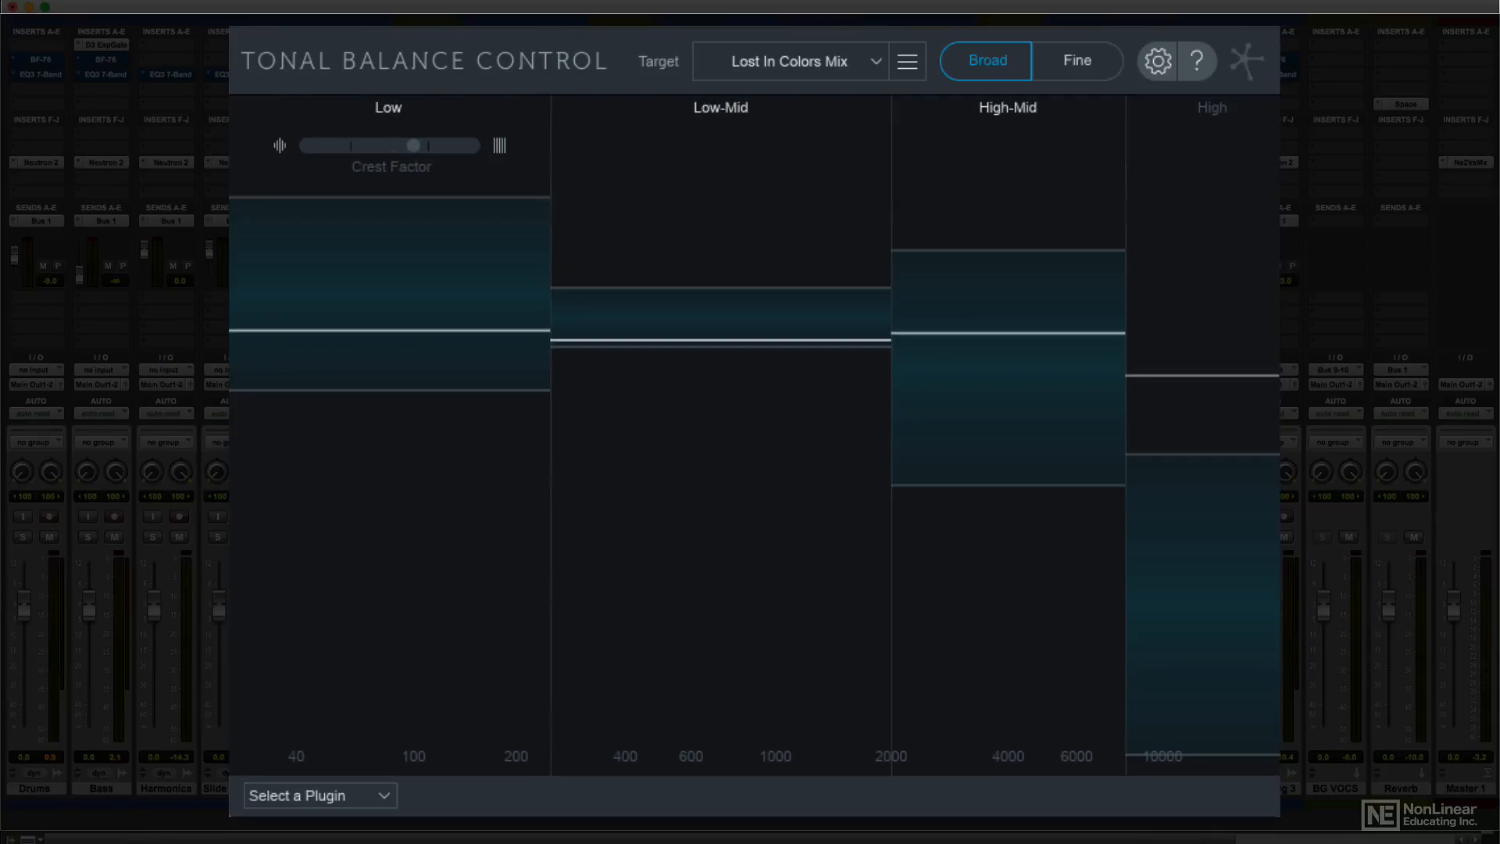
pyautogui.click(1075, 61)
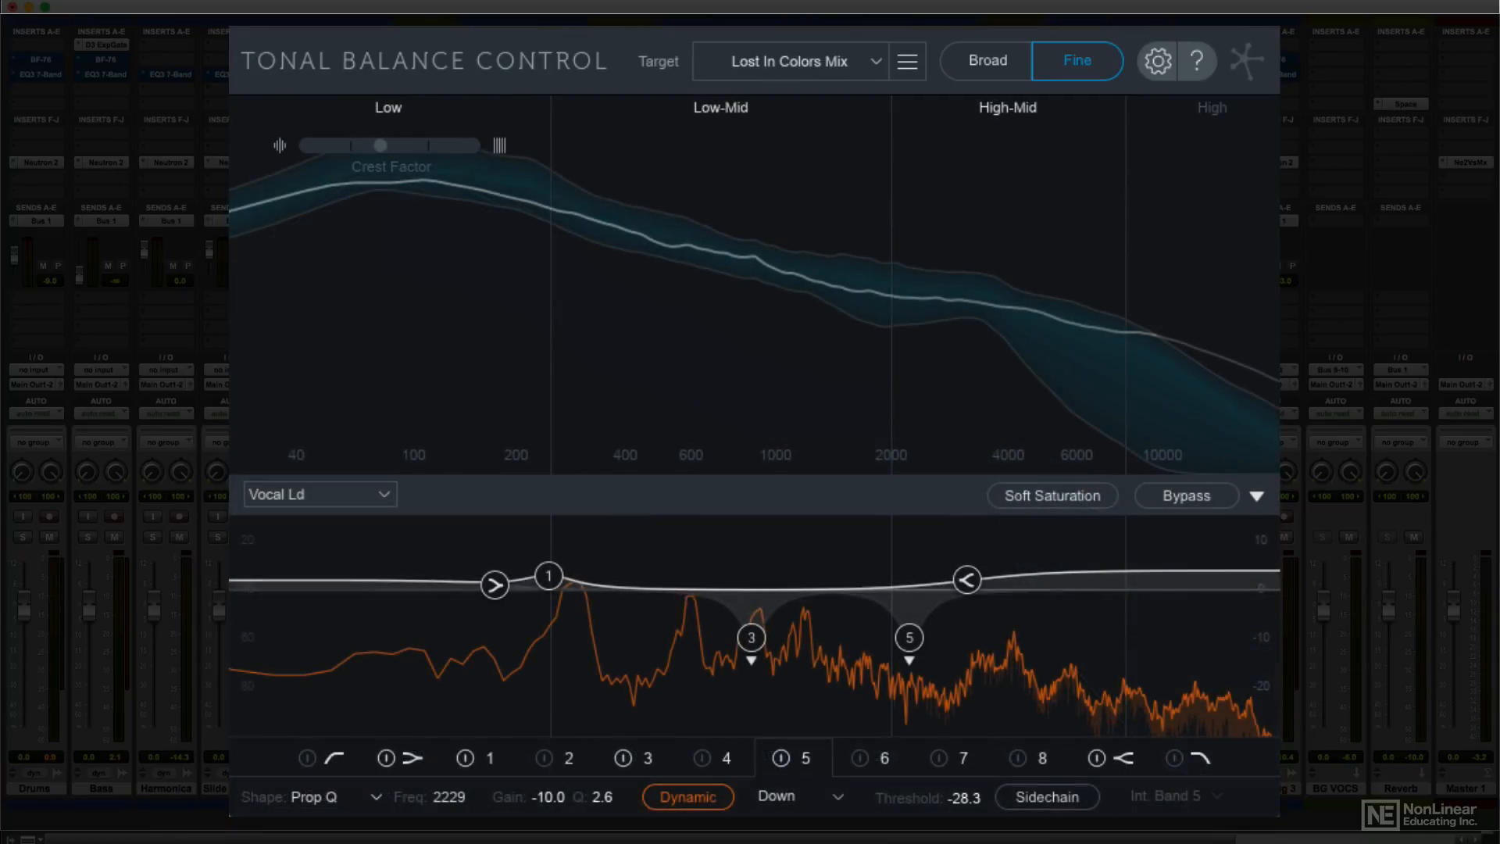
pyautogui.click(319, 494)
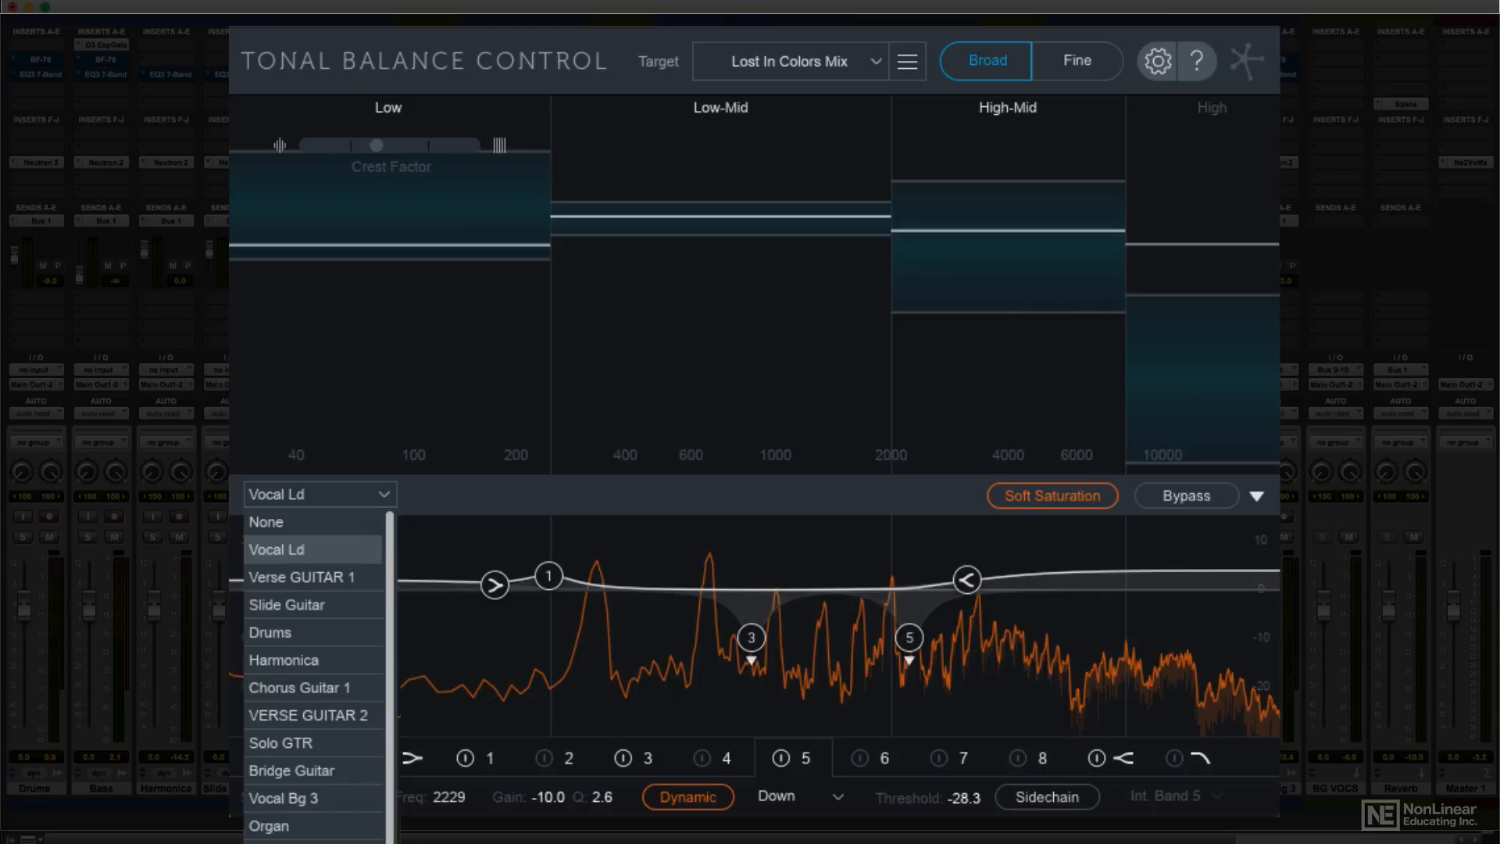
pyautogui.click(275, 549)
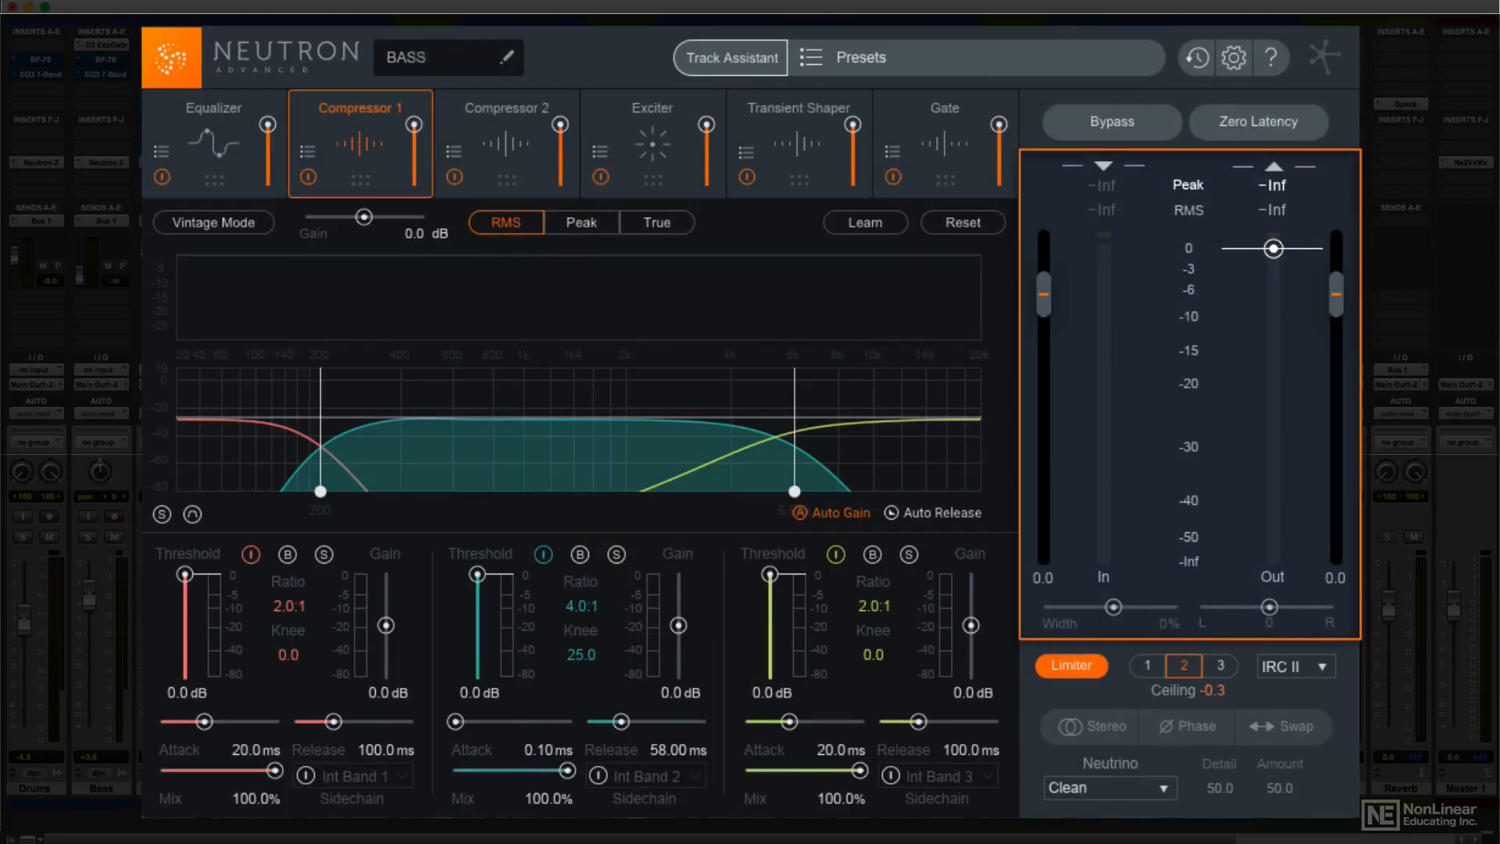
# - Inspect the BASS track's Compressor 2, then switch to the DRUMS LR Neutron instance
pyautogui.click(506, 107)
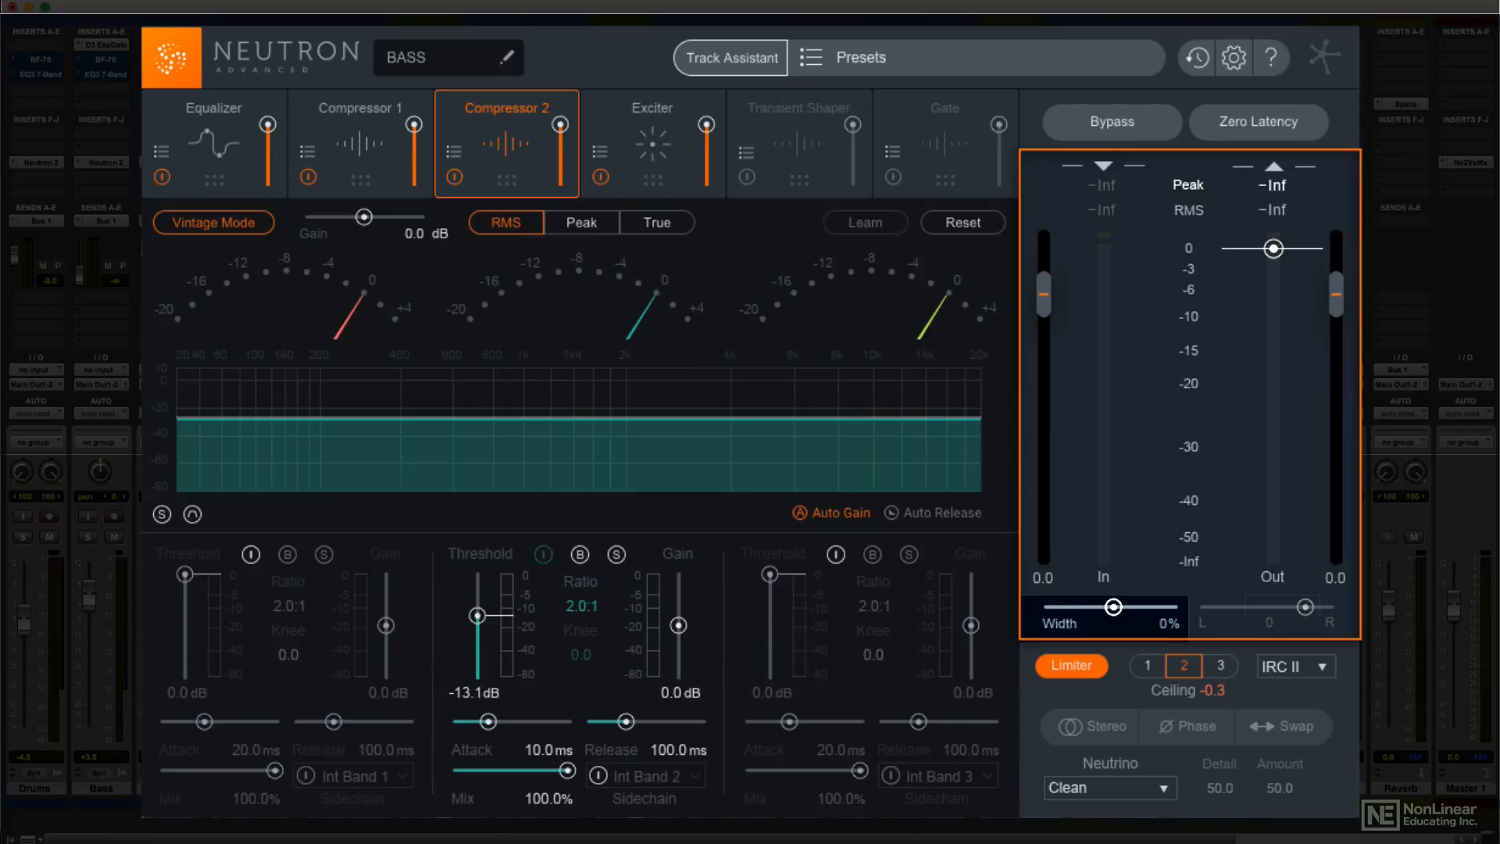
pyautogui.click(1326, 59)
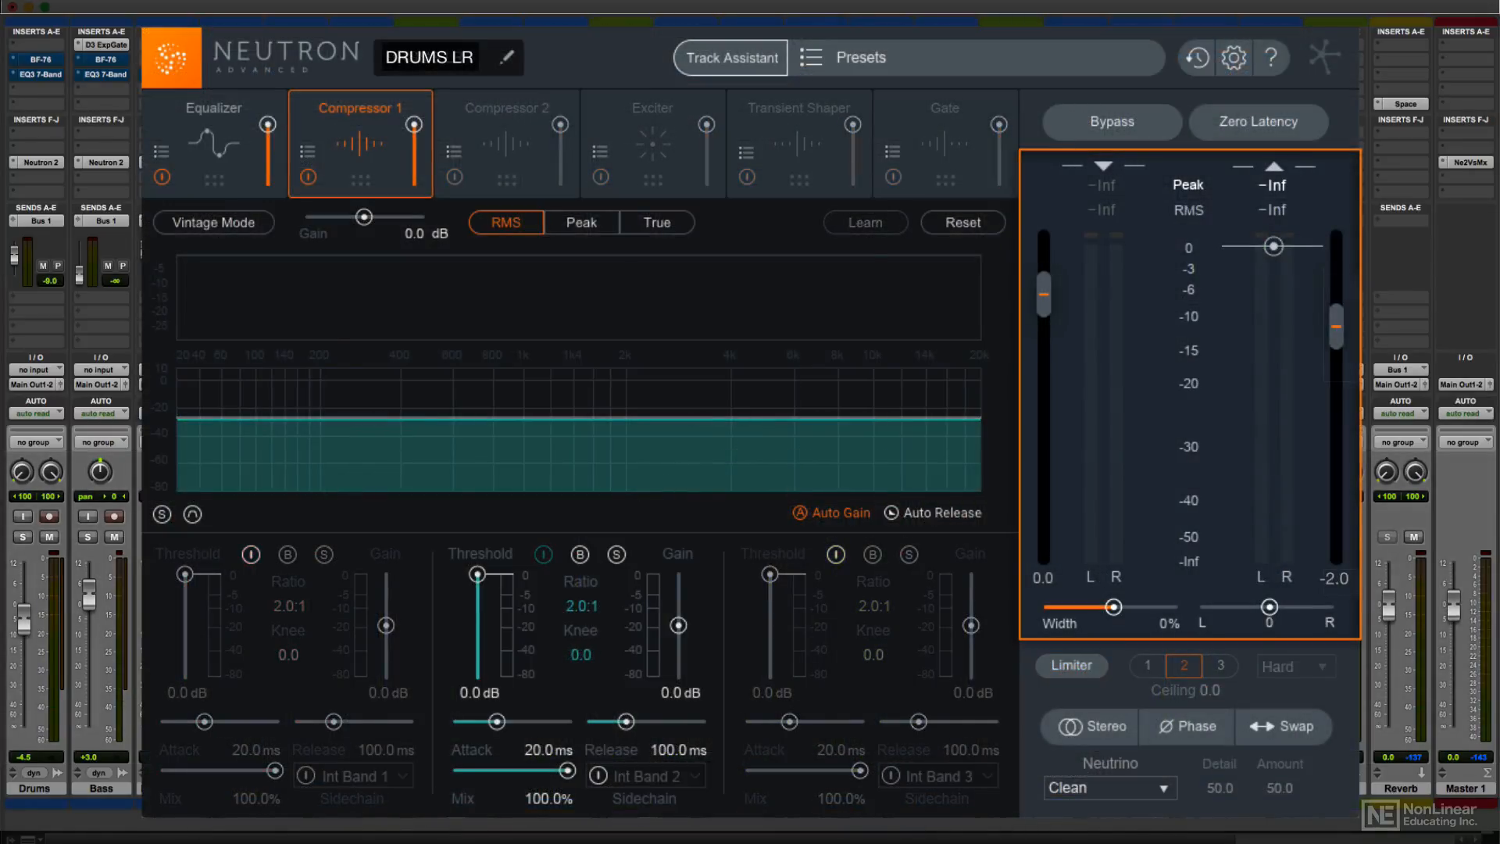
pyautogui.click(1324, 57)
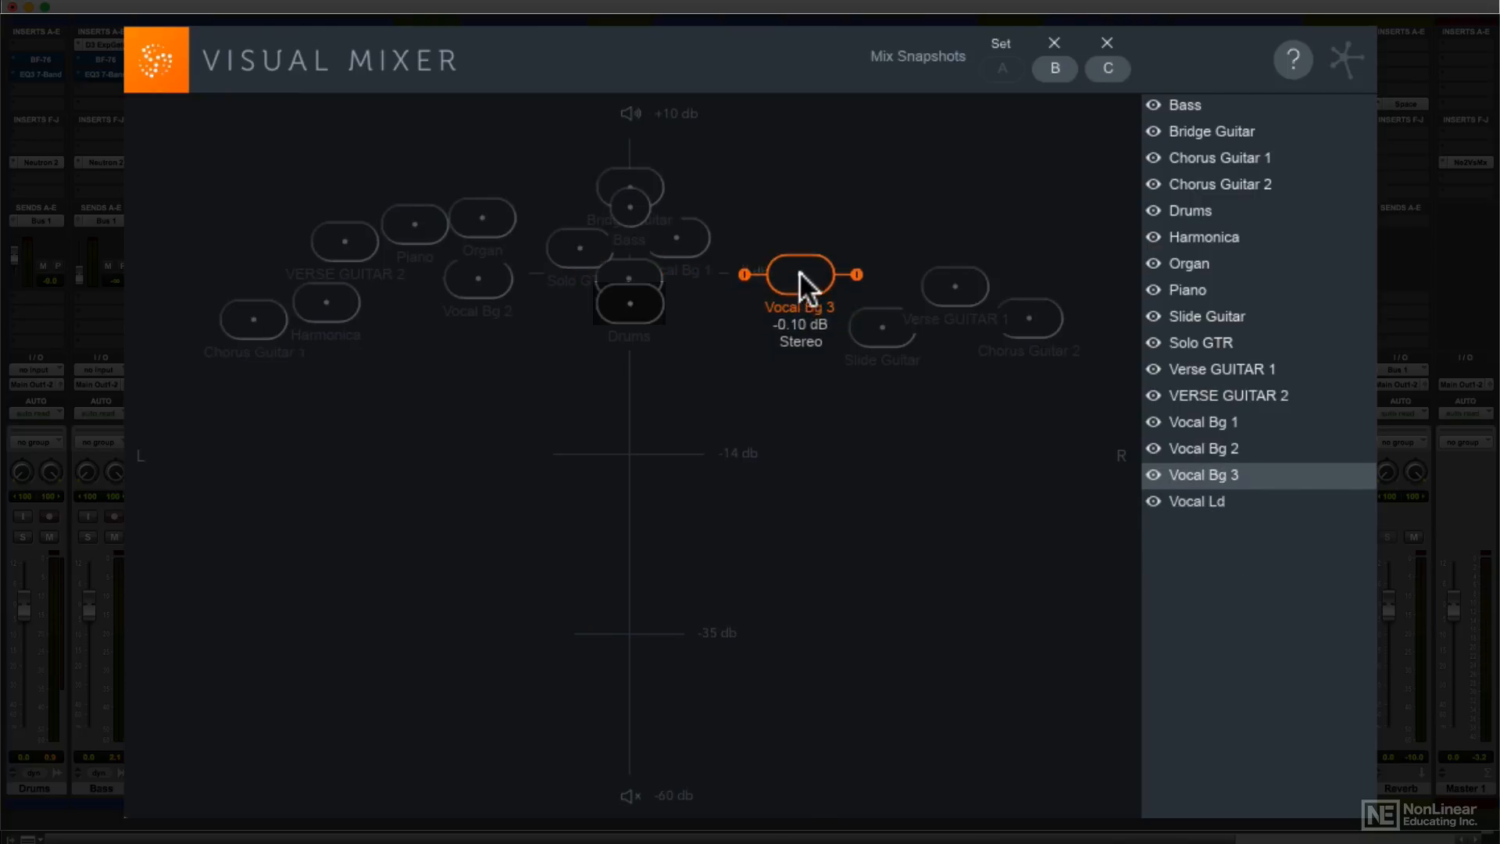
# - Drag the Vocal Bg 3 node around the stage until it settles at 0.00 dB, right of centre
pyautogui.moveTo(798, 273); pyautogui.dragTo(869, 269)
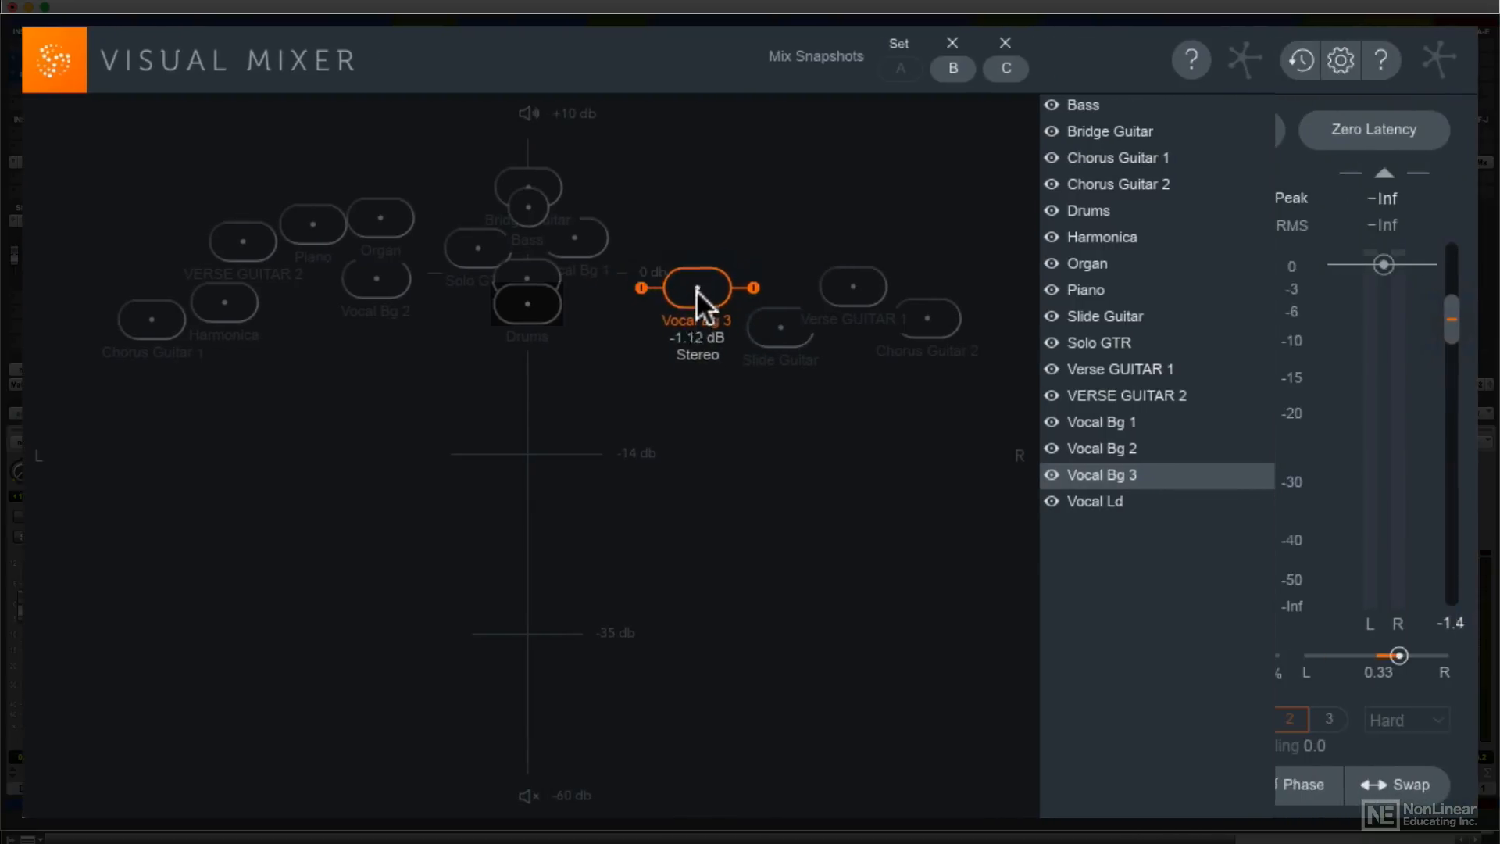
pyautogui.moveTo(696, 286); pyautogui.dragTo(648, 277)
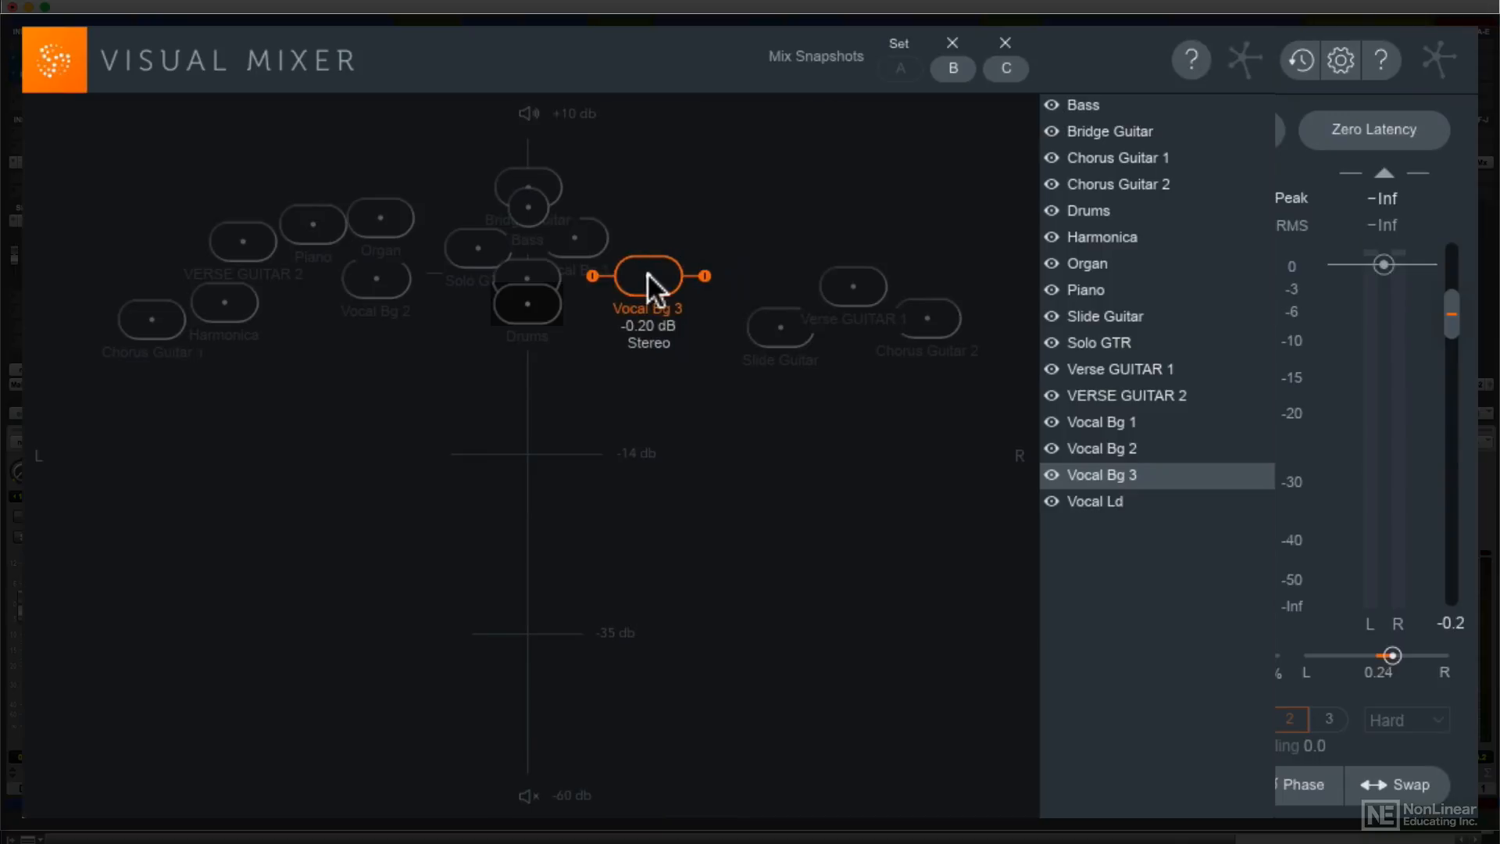
pyautogui.moveTo(648, 276); pyautogui.dragTo(689, 273)
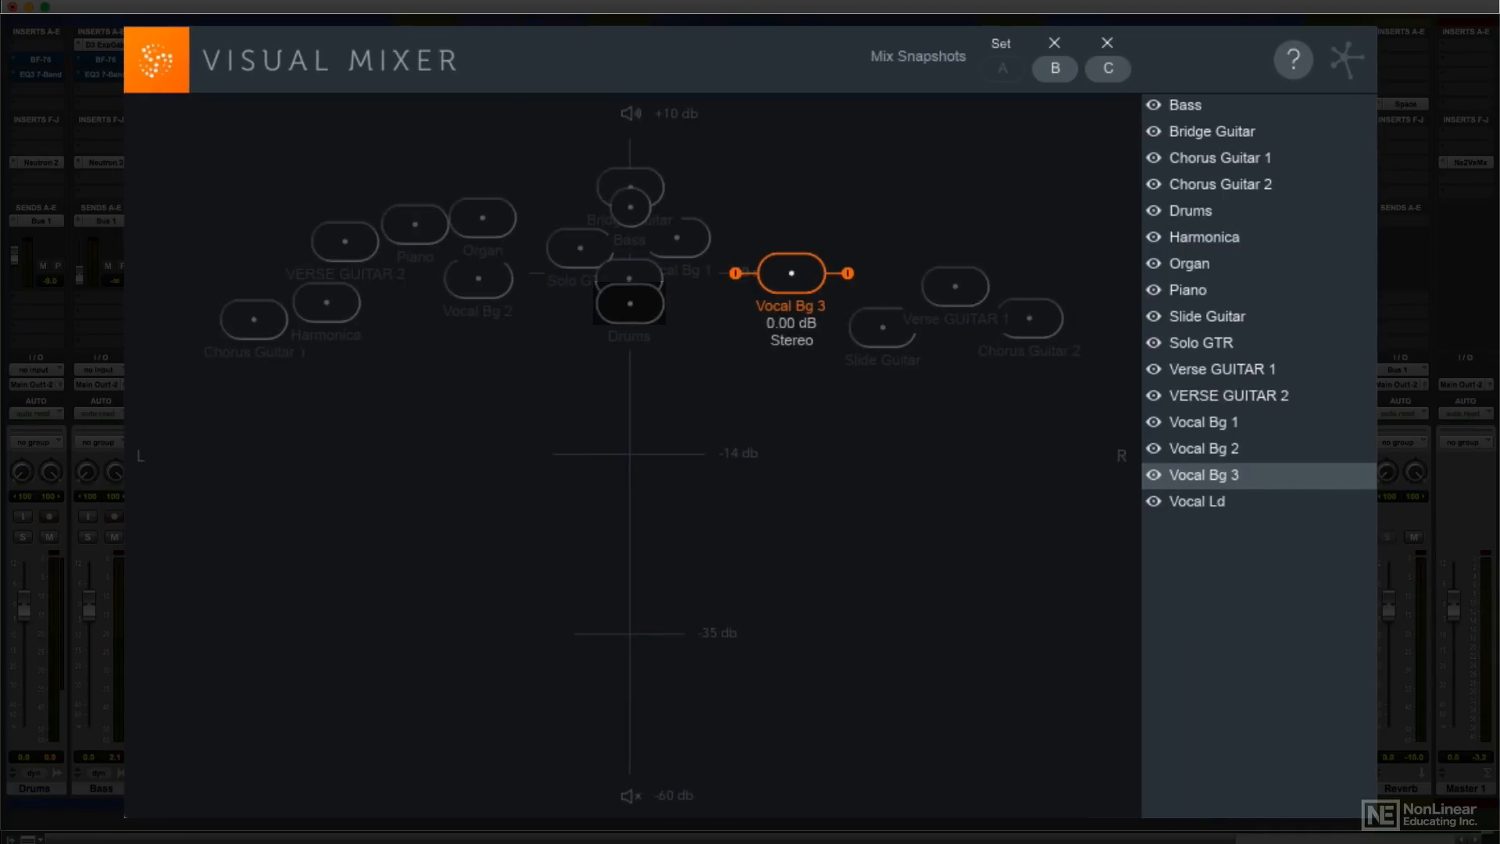
pyautogui.moveTo(791, 273); pyautogui.dragTo(792, 284)
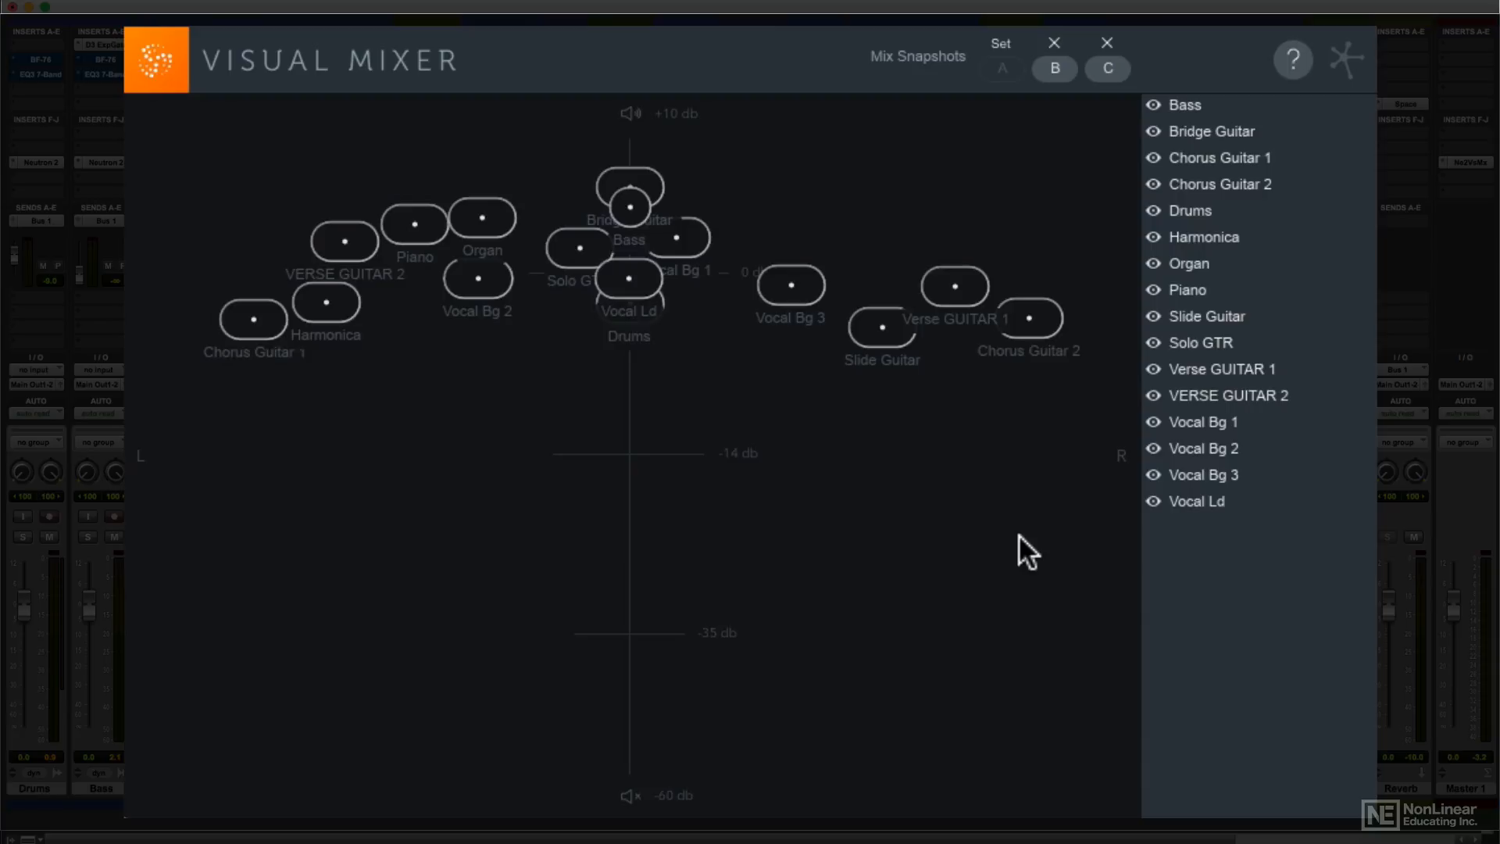
pyautogui.moveTo(1148, 569)
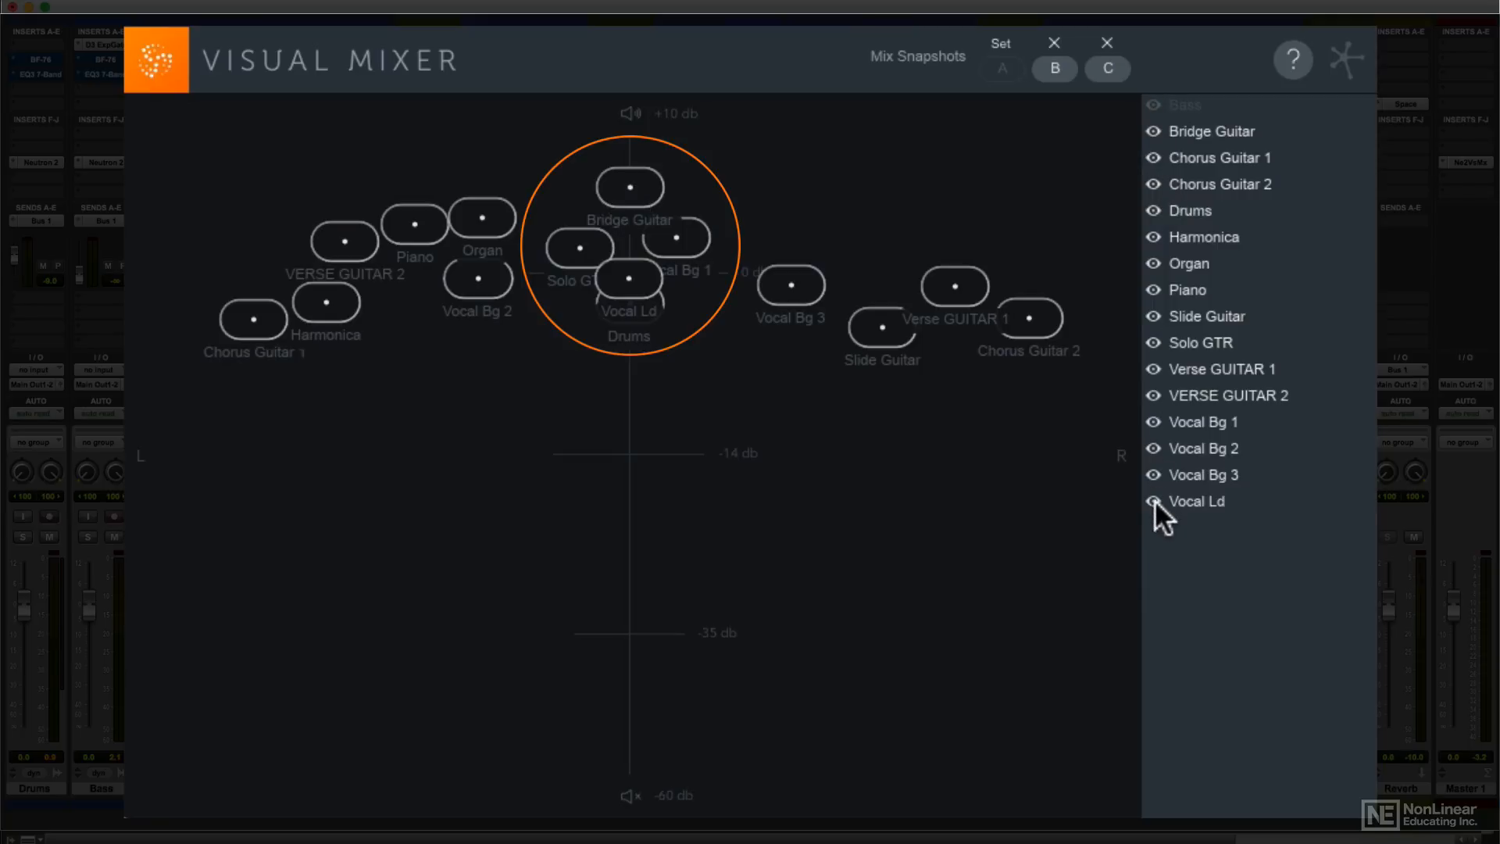
pyautogui.click(1154, 501)
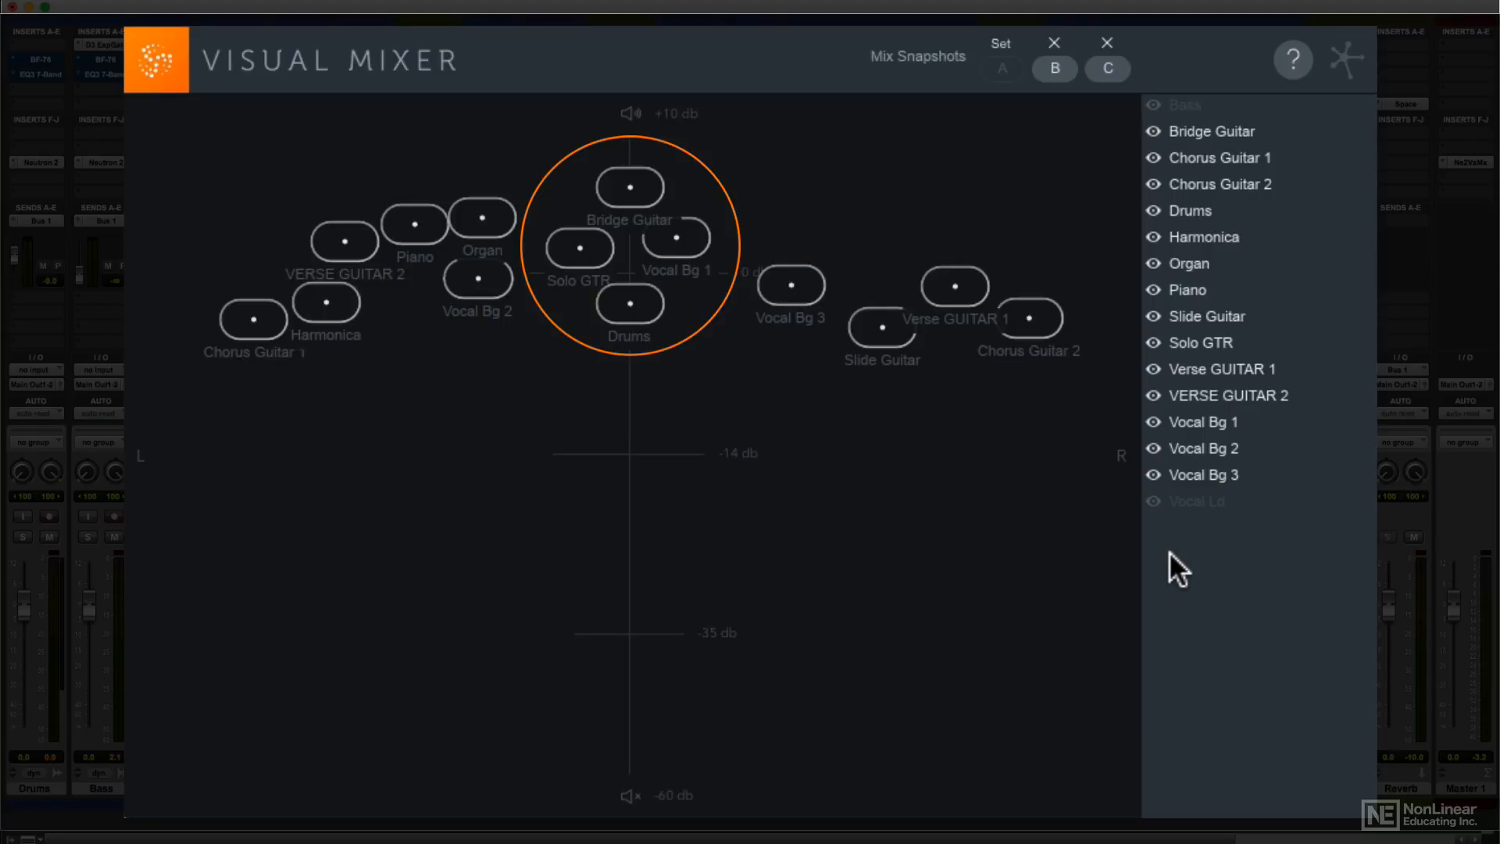
pyautogui.moveTo(1223, 216)
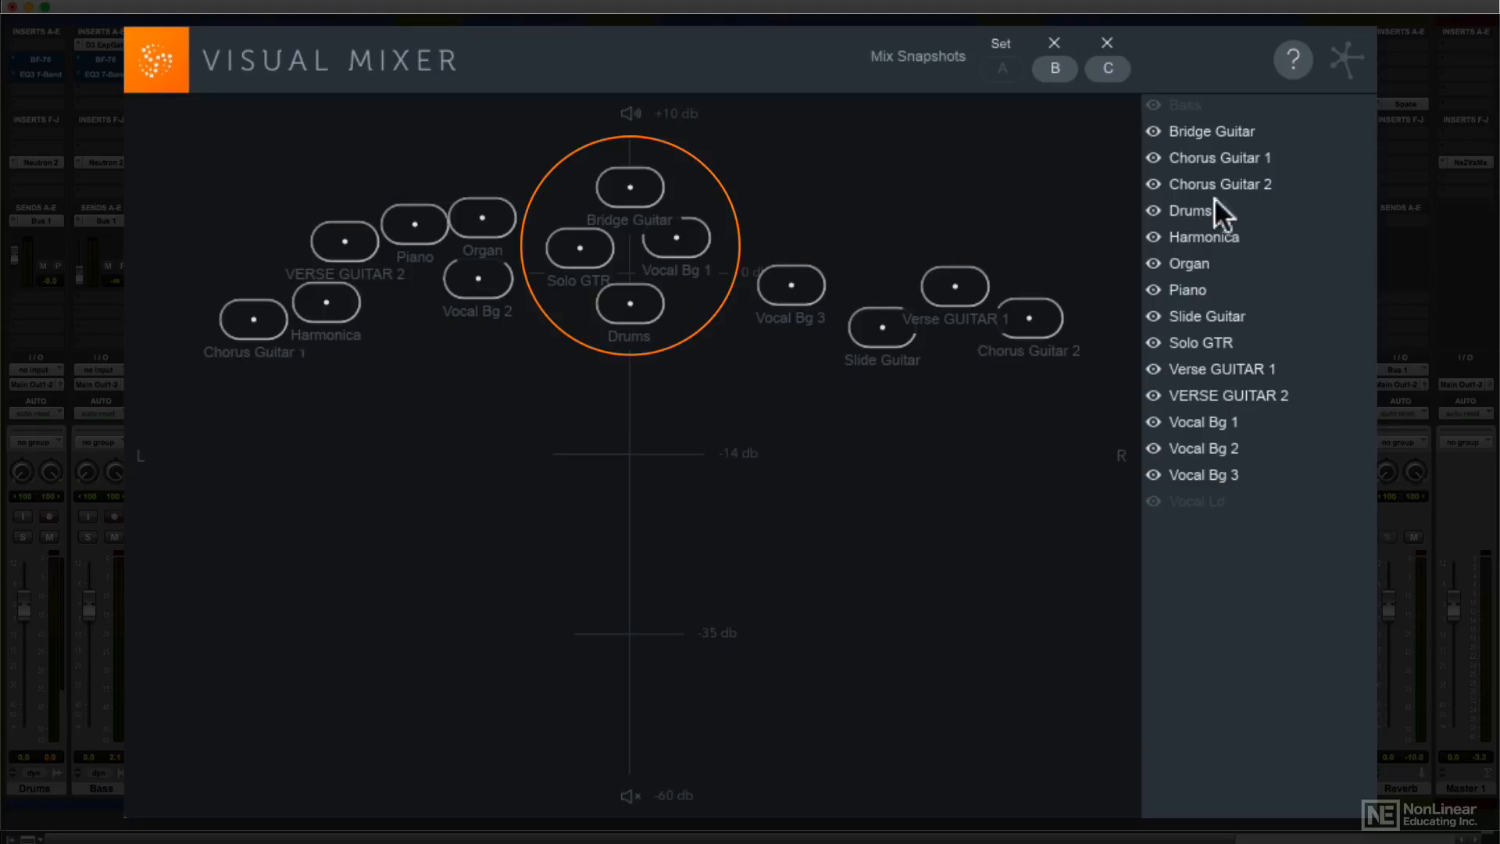
pyautogui.click(1154, 501)
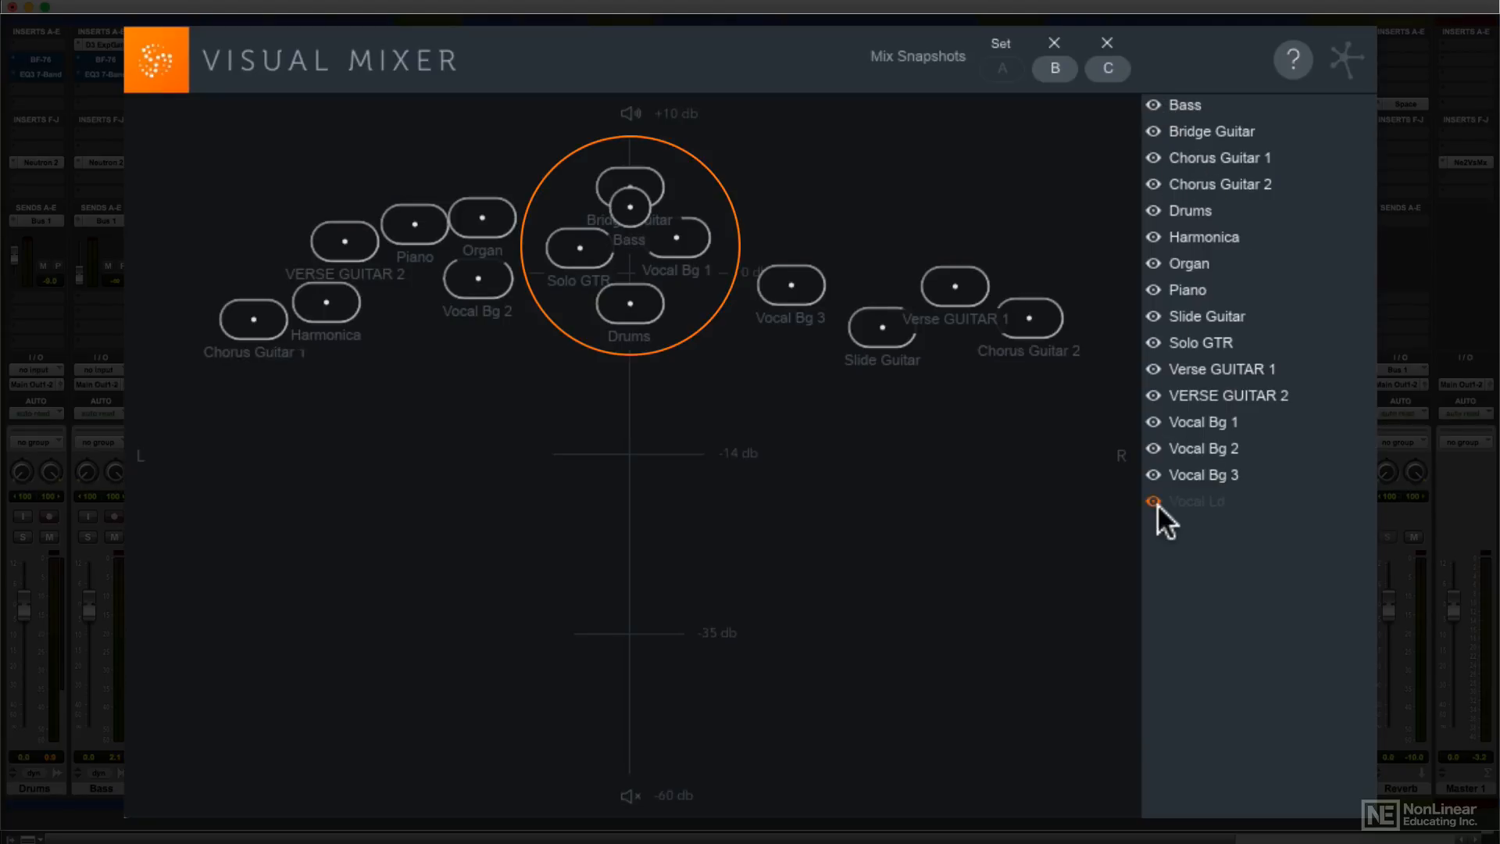
pyautogui.click(1154, 500)
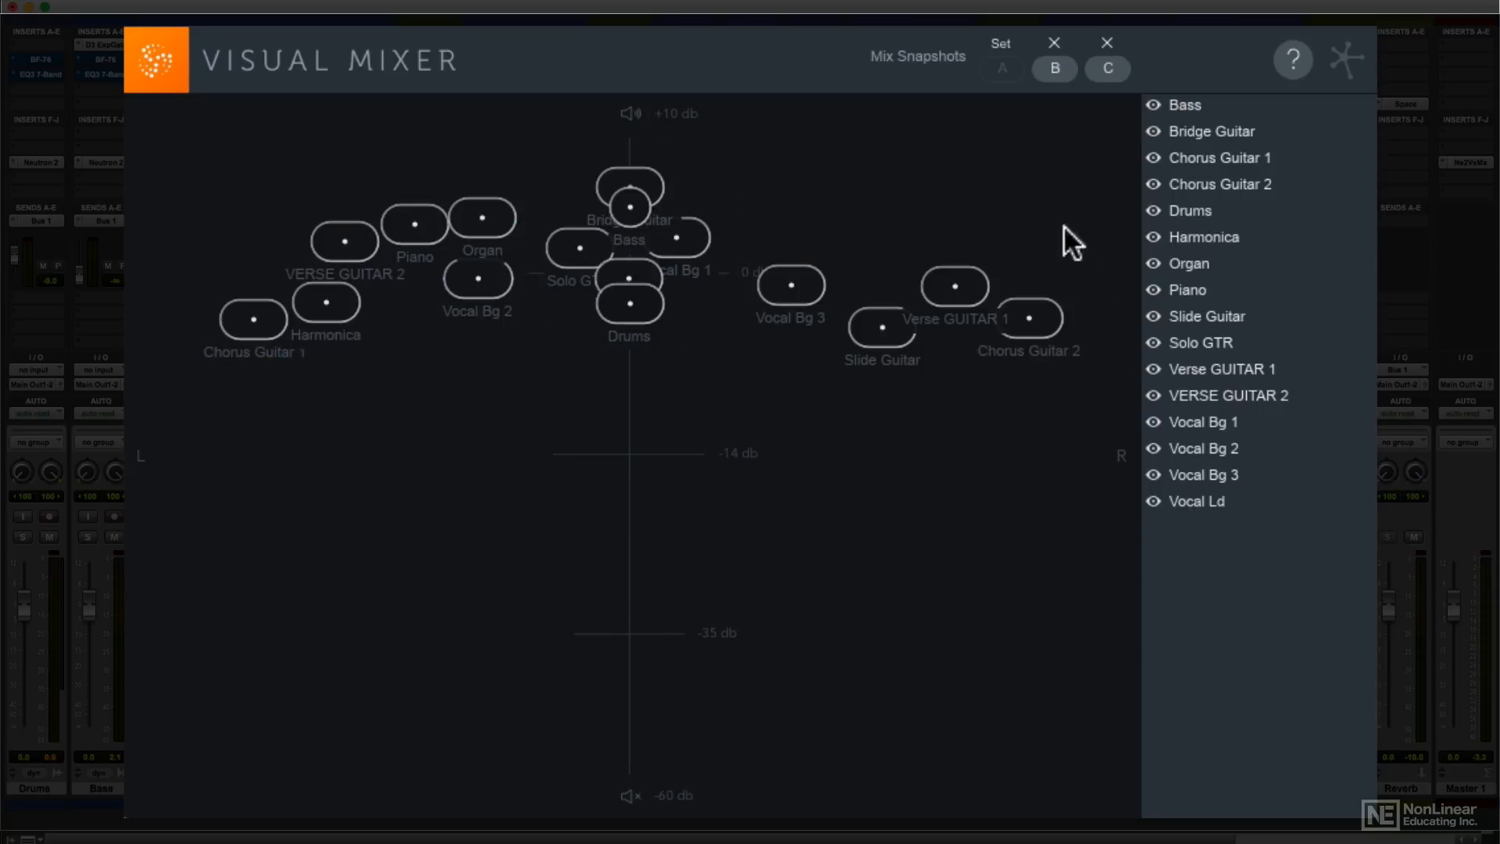
pyautogui.moveTo(1011, 127)
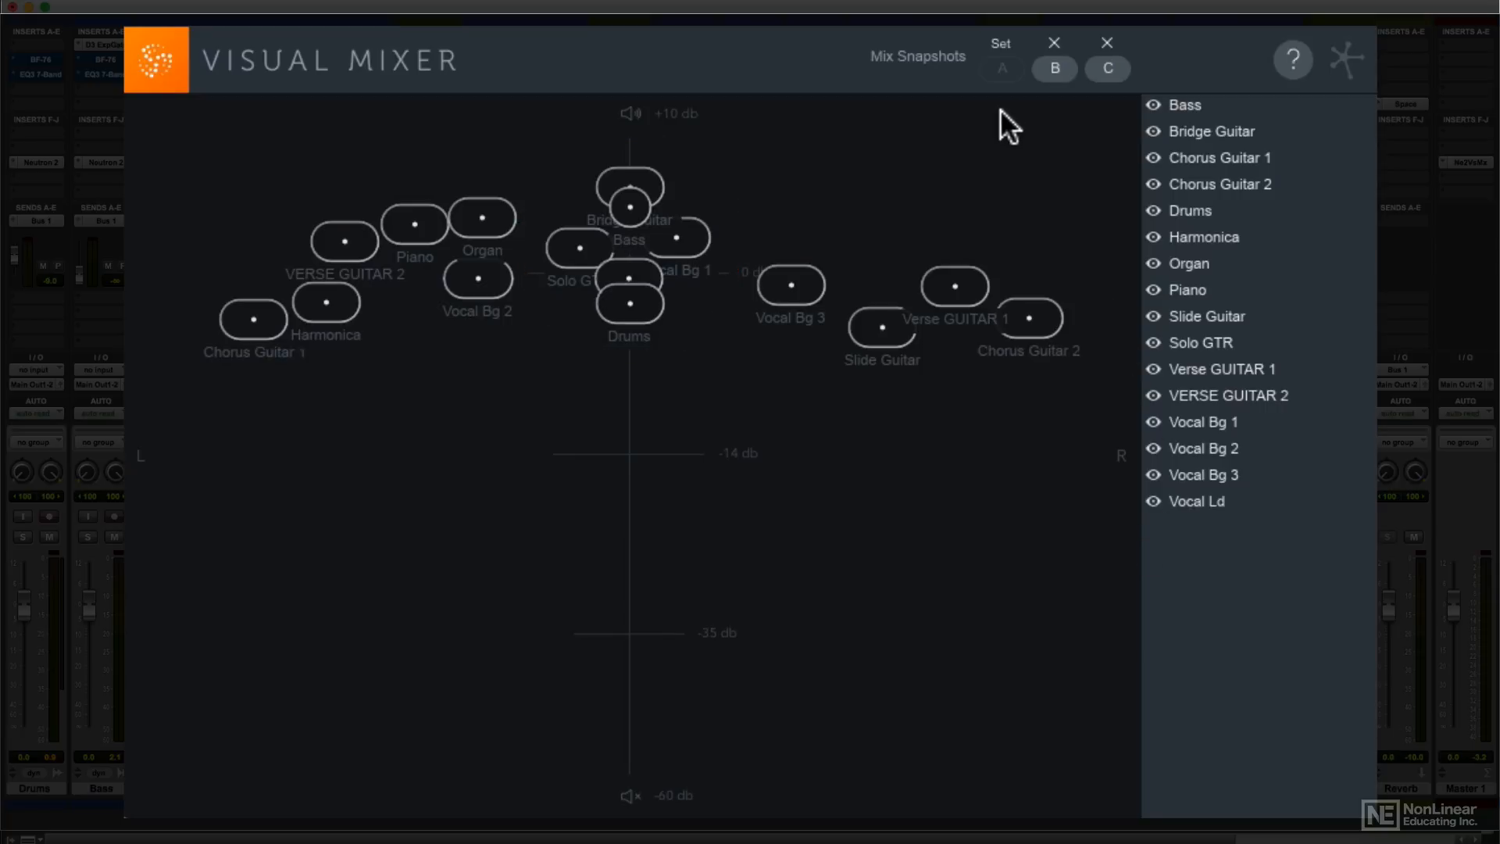